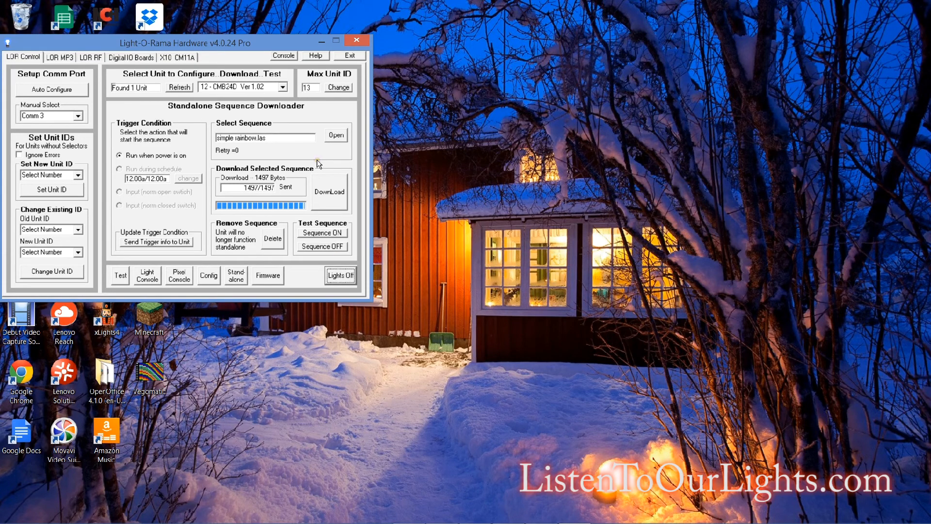
mouse_move(222, 322)
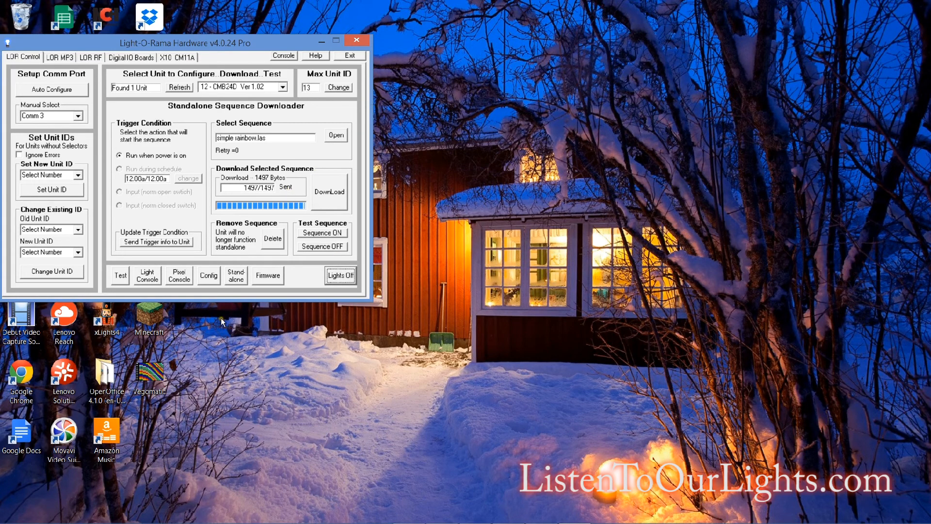
mouse_move(298, 254)
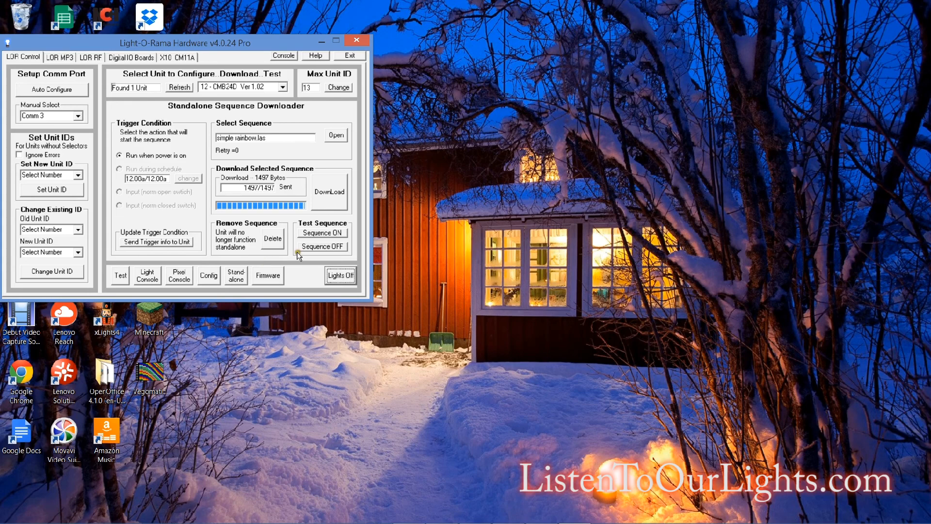